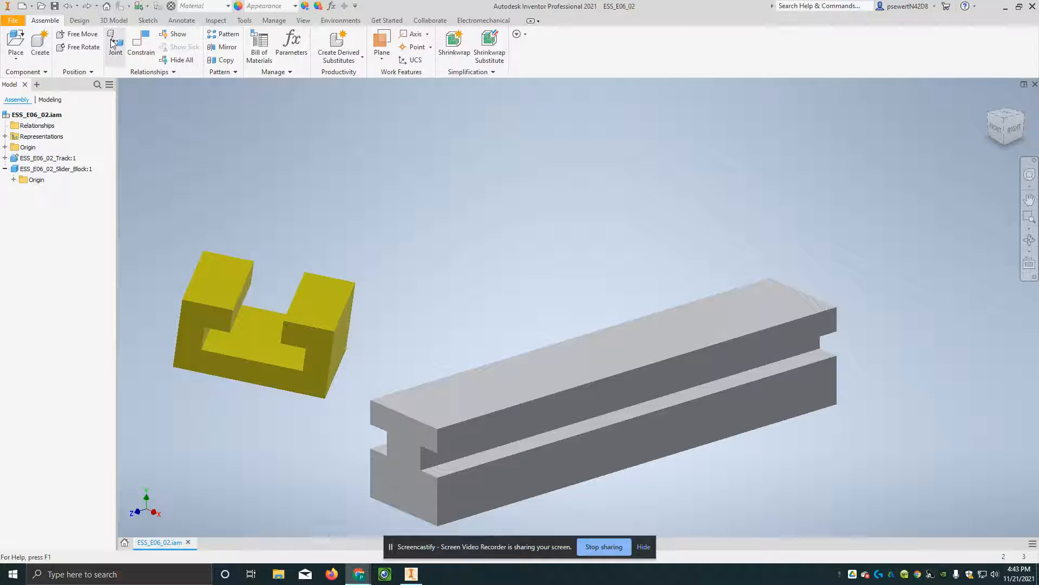
# - Start a new joint with the floor of the yellow block's slot as its first origin
pyautogui.click(115, 43)
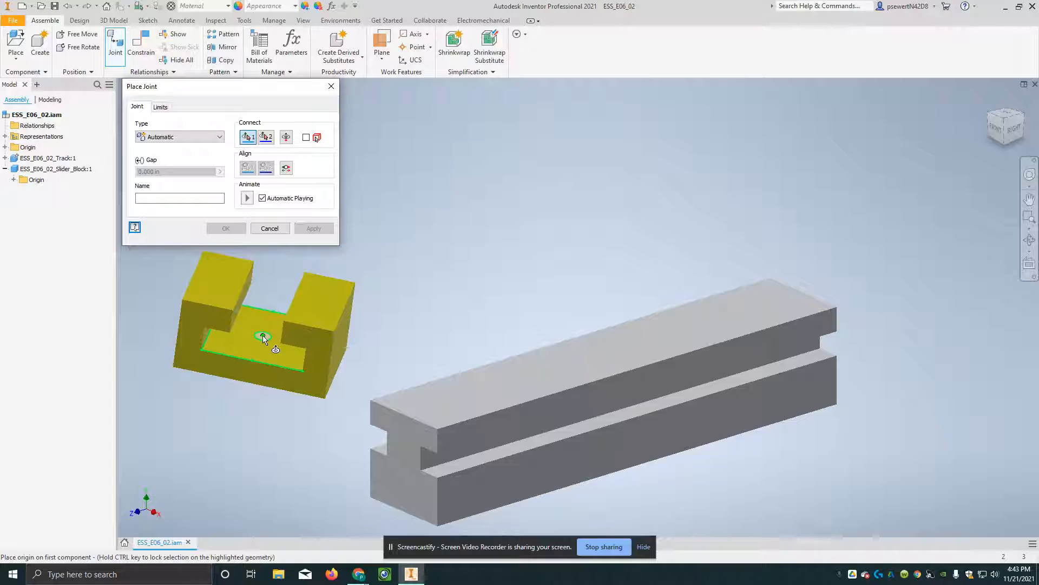
pyautogui.click(263, 336)
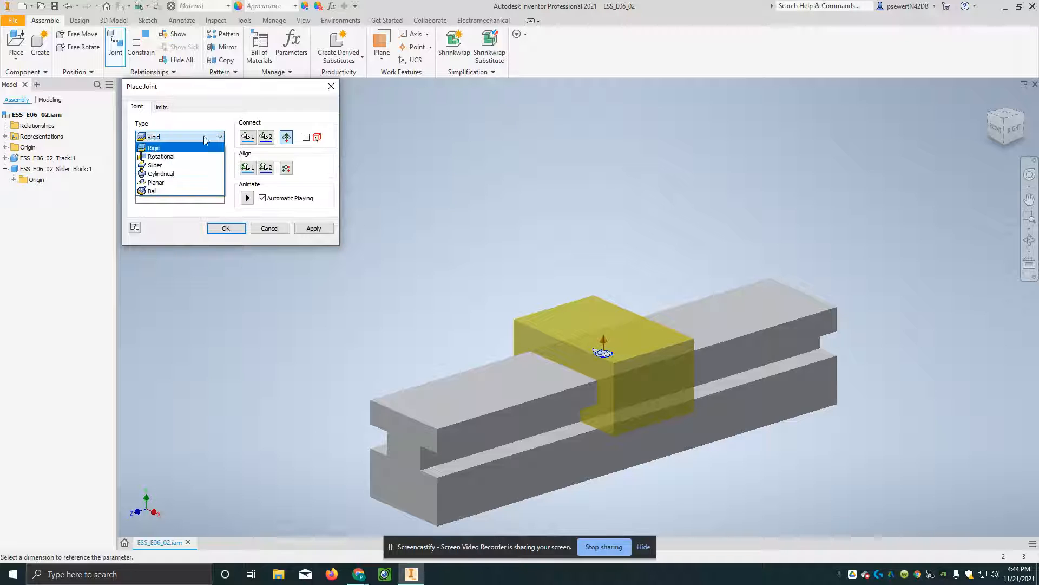
pyautogui.moveTo(156, 182)
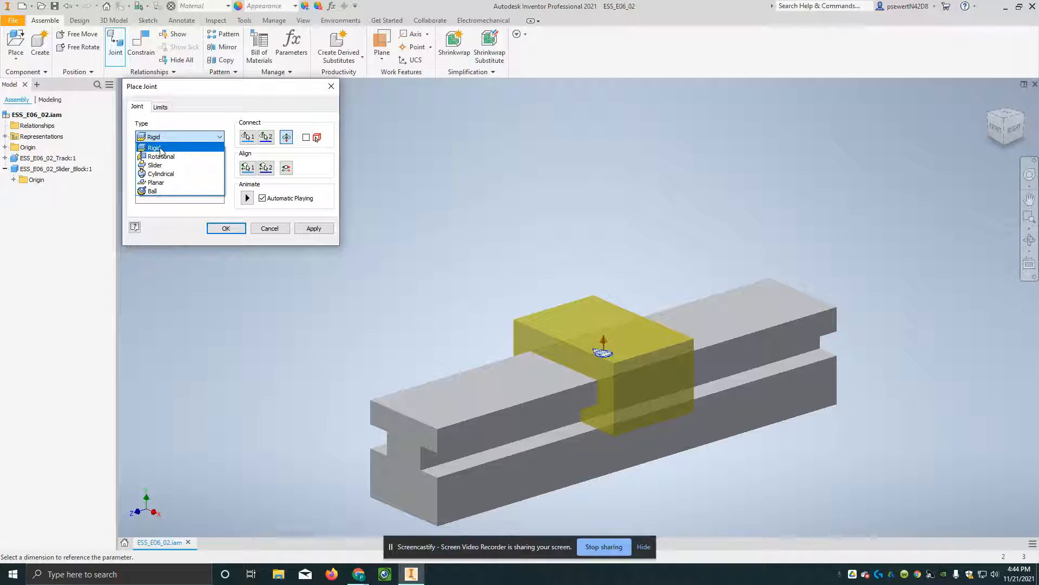
pyautogui.moveTo(160, 155)
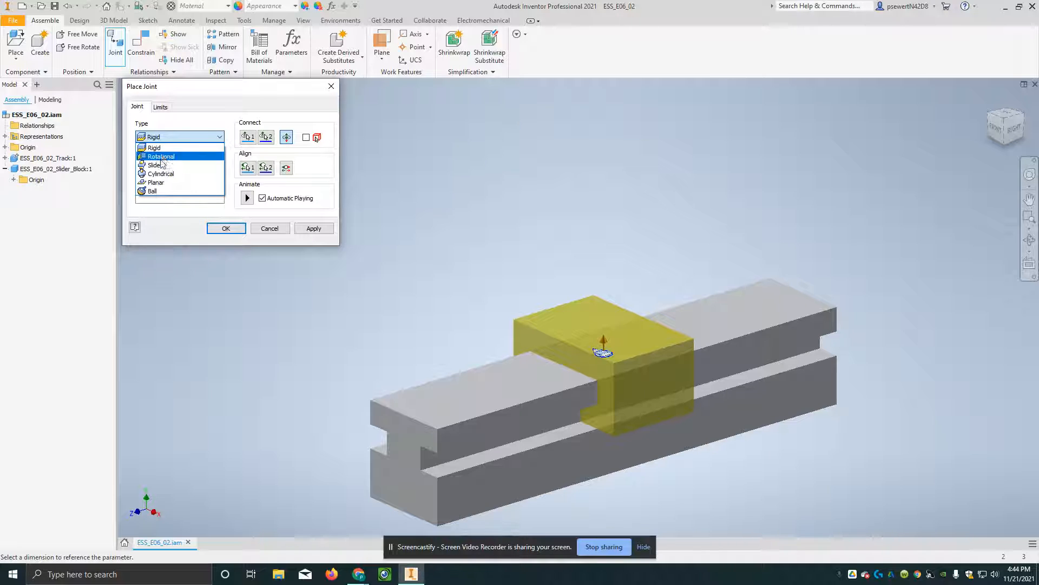
# - Preview the other joint types, then seat the block on the track with a Rigid joint
pyautogui.click(161, 156)
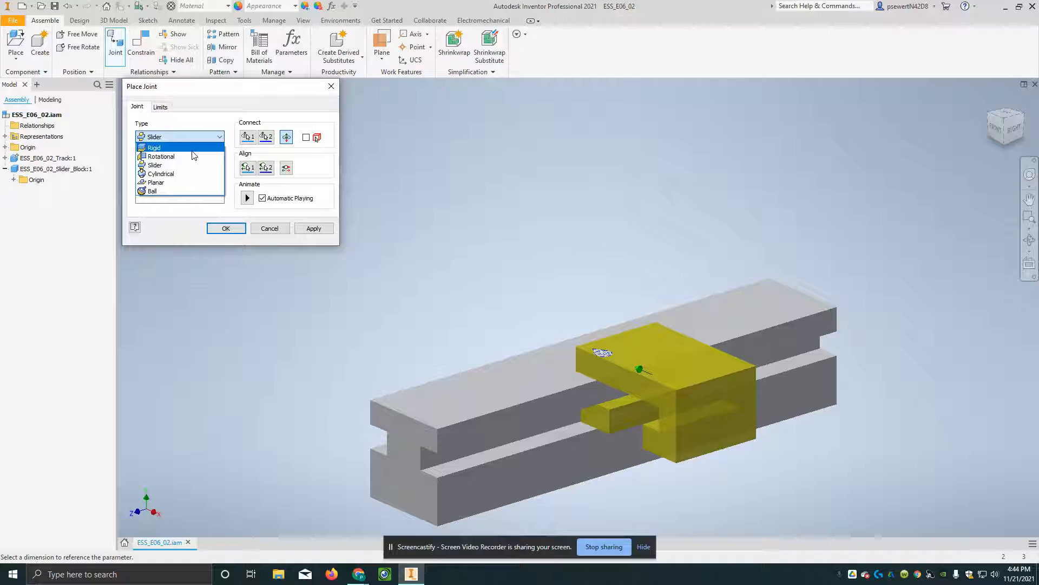
pyautogui.click(161, 174)
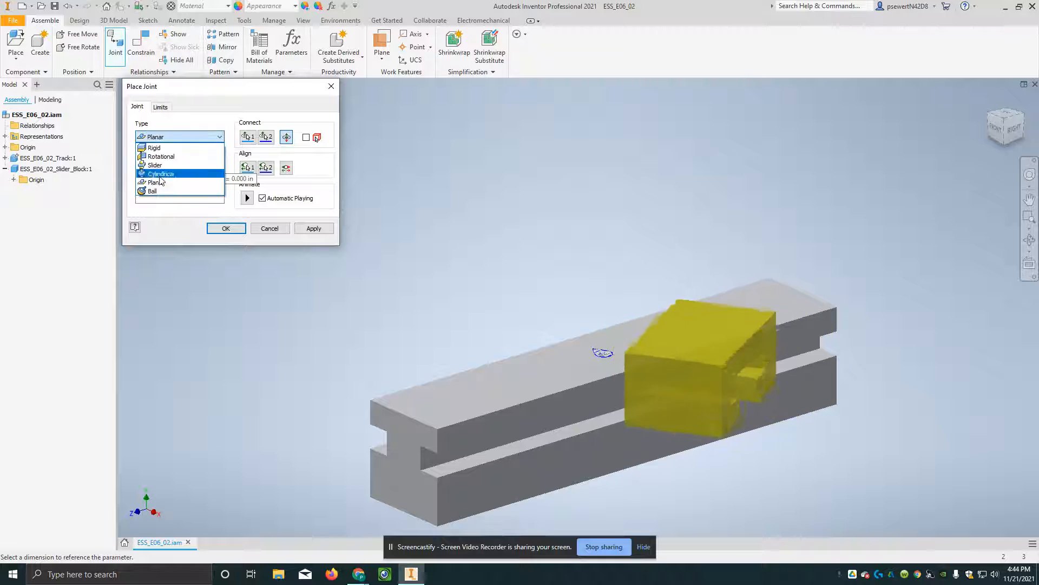
pyautogui.click(152, 190)
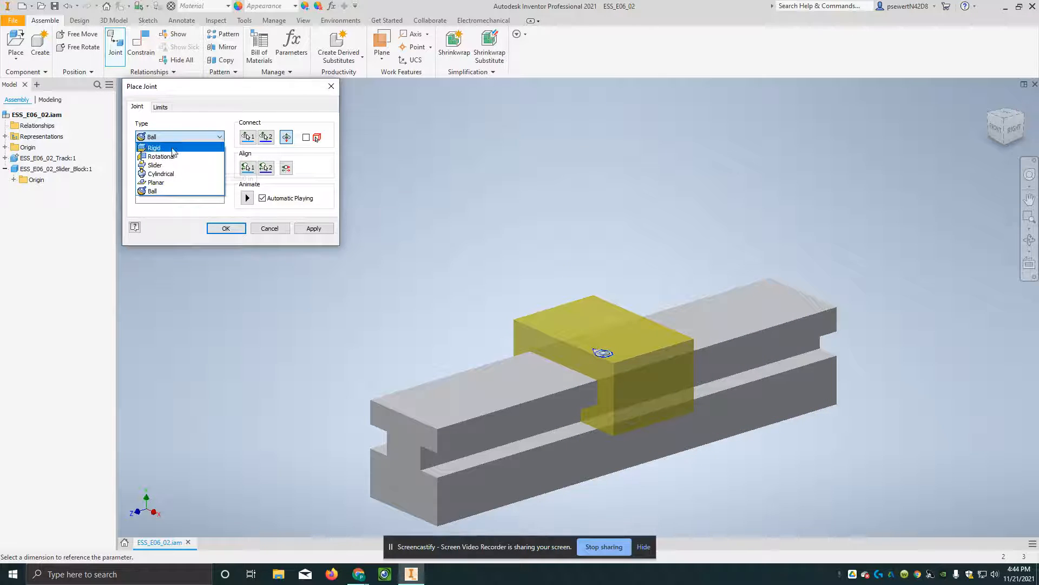
pyautogui.click(153, 147)
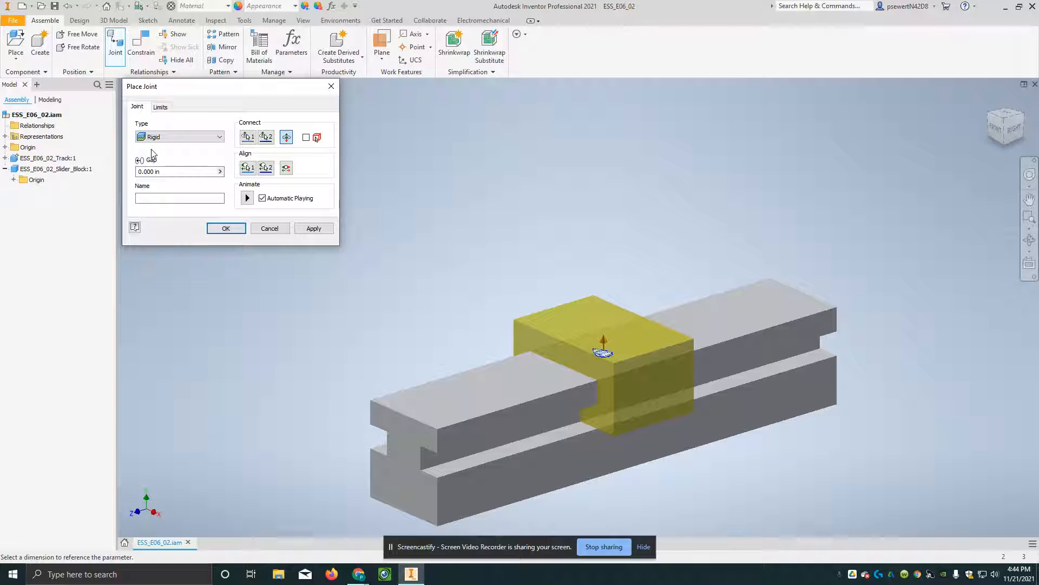
pyautogui.moveTo(225, 229)
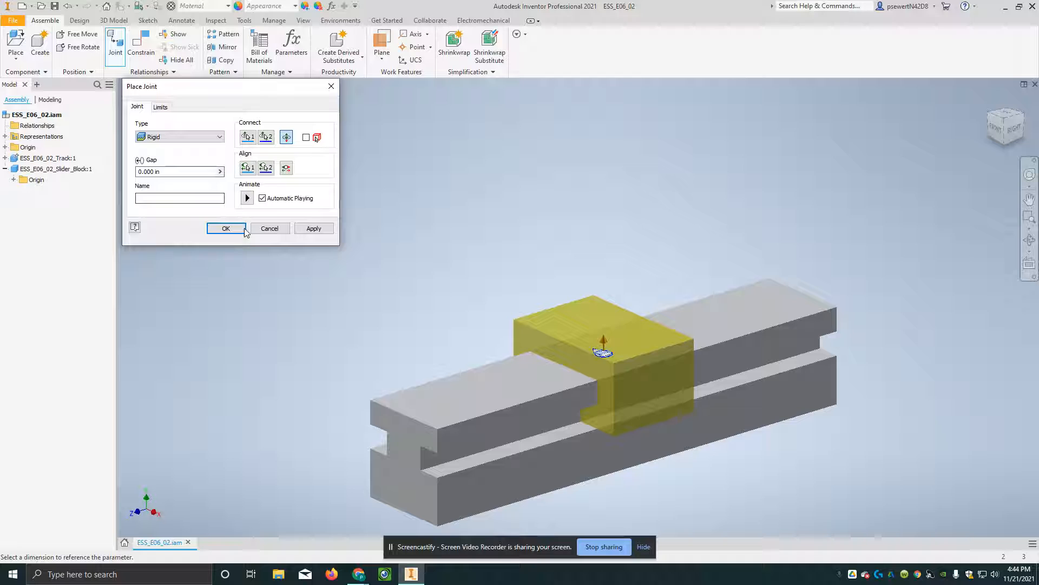
pyautogui.click(226, 229)
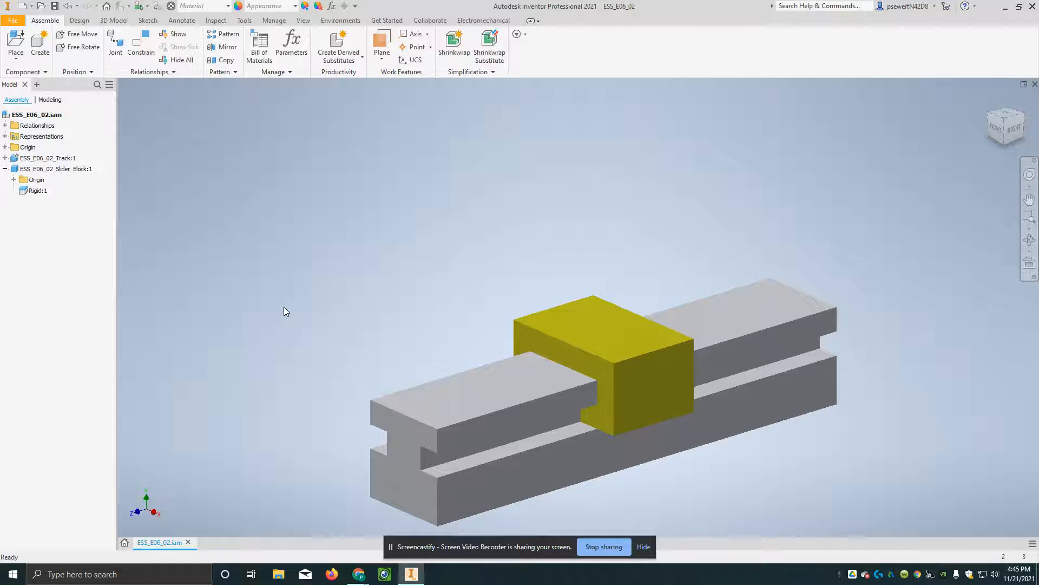
# - Show the Rigid:1 joint's symbol on the block and check which parts it connects
pyautogui.click(582, 350)
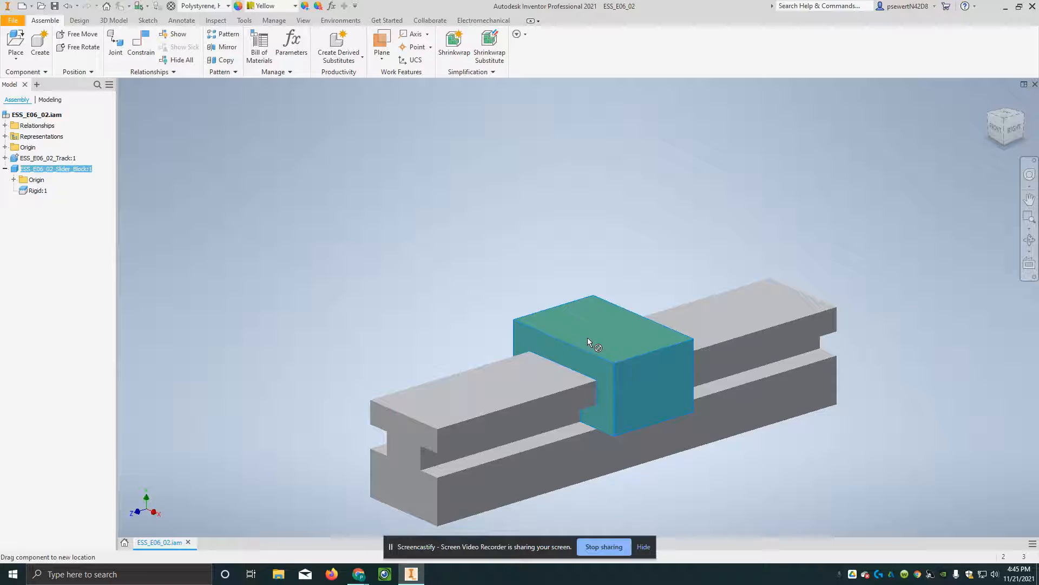
pyautogui.click(597, 345)
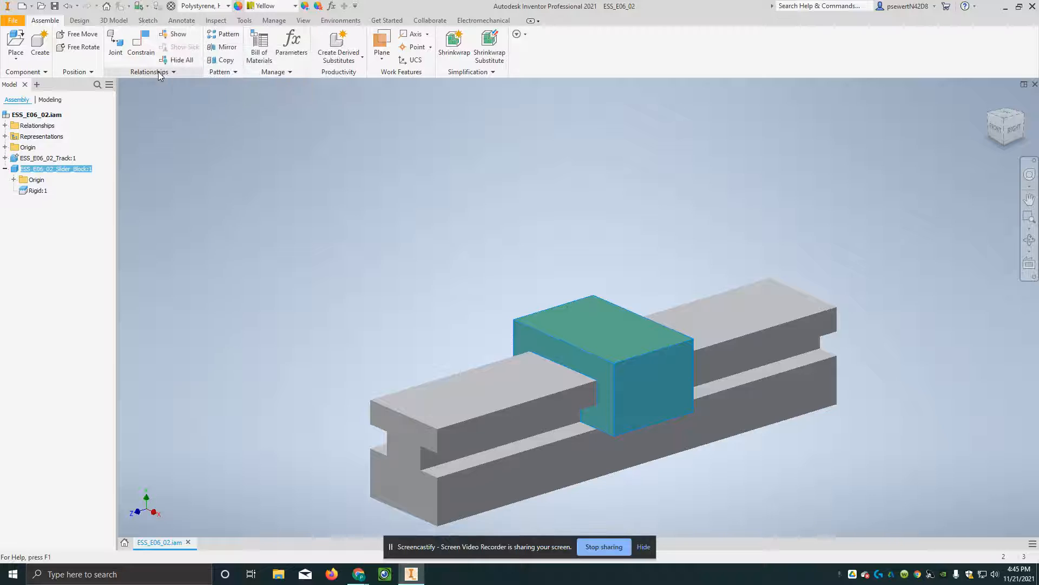
pyautogui.moveTo(178, 34)
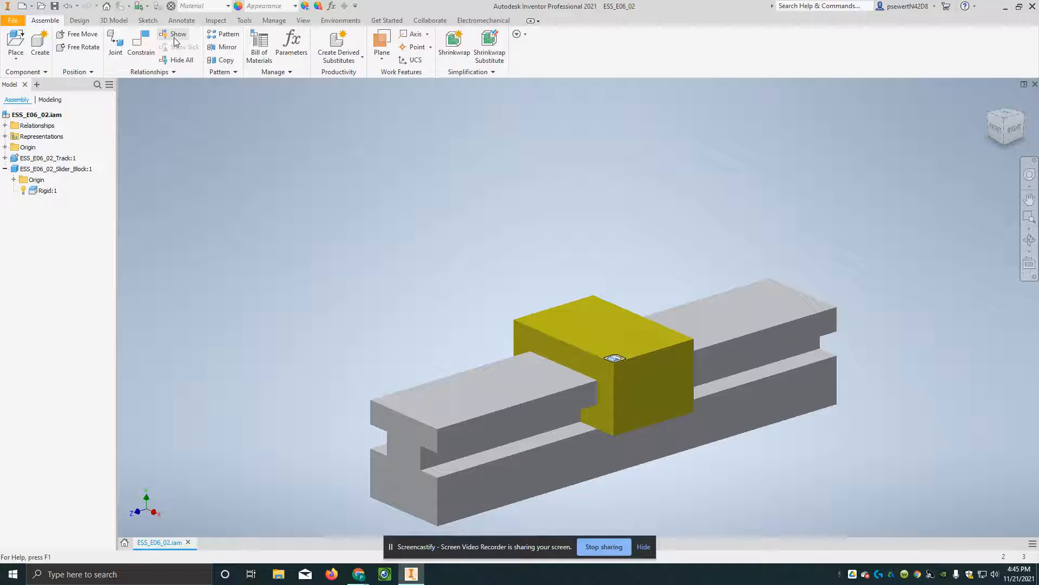
pyautogui.click(56, 169)
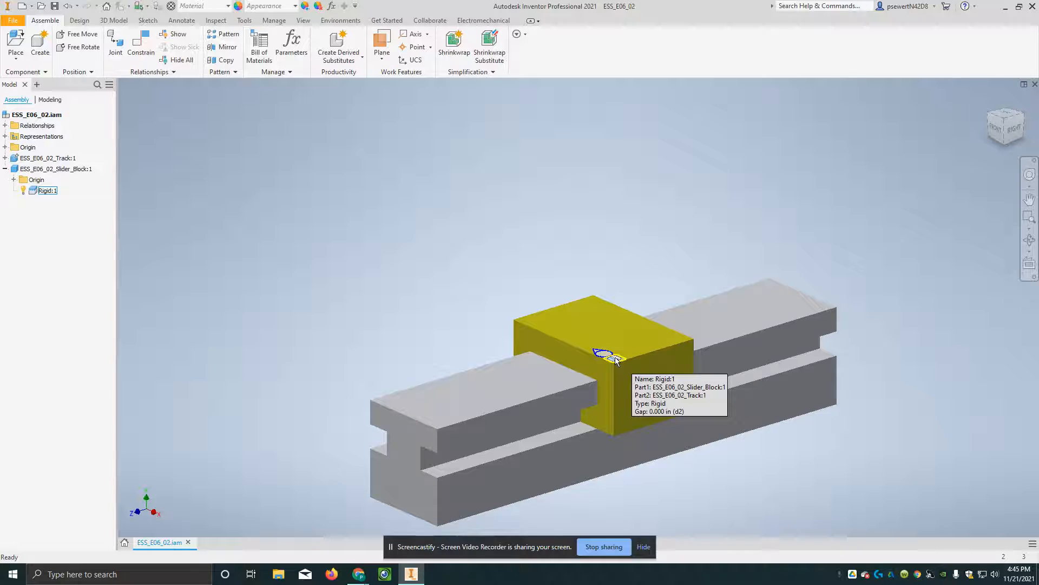
pyautogui.click(47, 191)
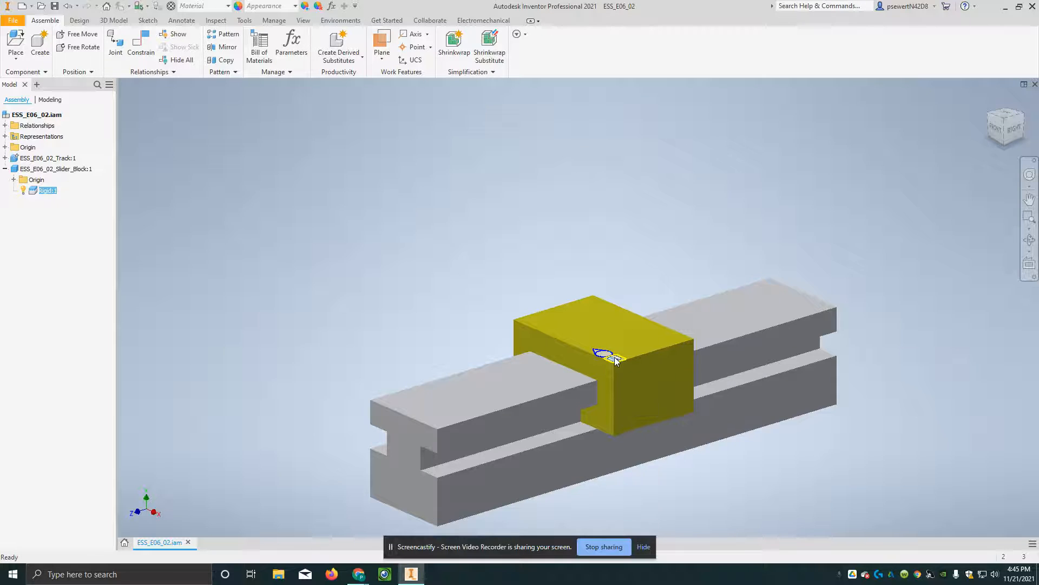
# - Edit the Rigid:1 joint and switch its type to Slider
pyautogui.rightClick(610, 358)
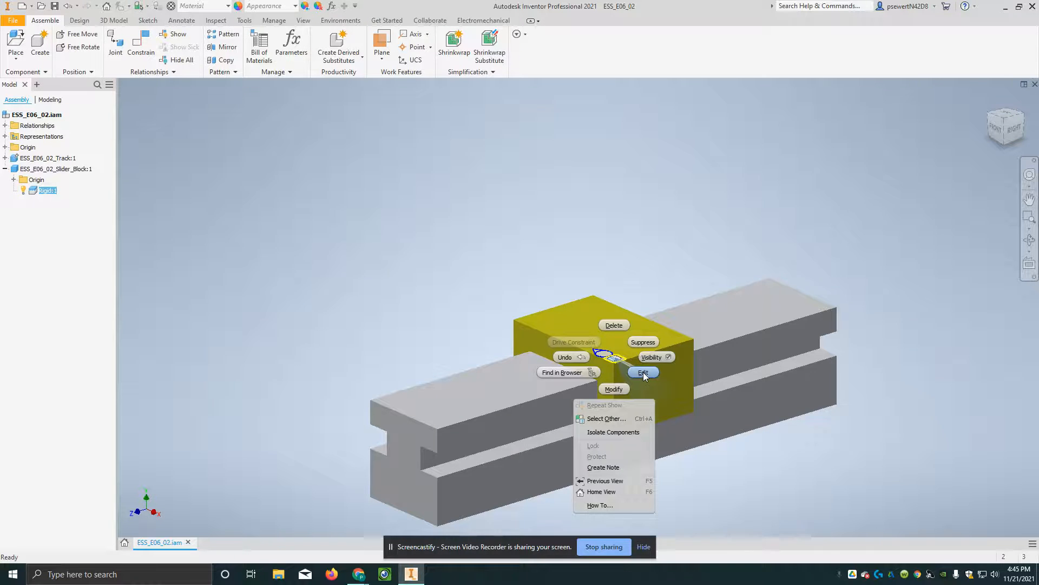
pyautogui.click(642, 371)
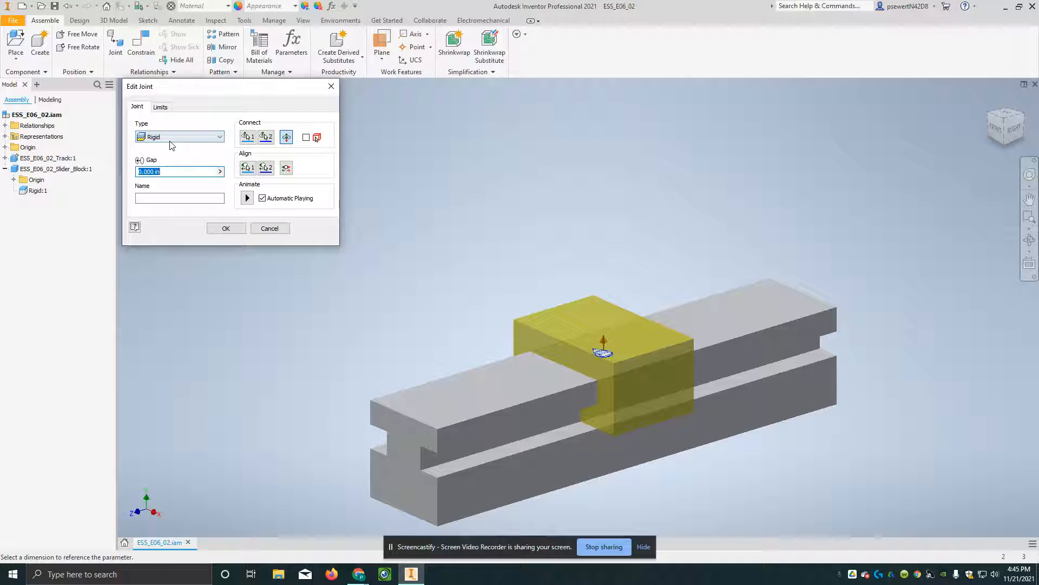
pyautogui.click(178, 136)
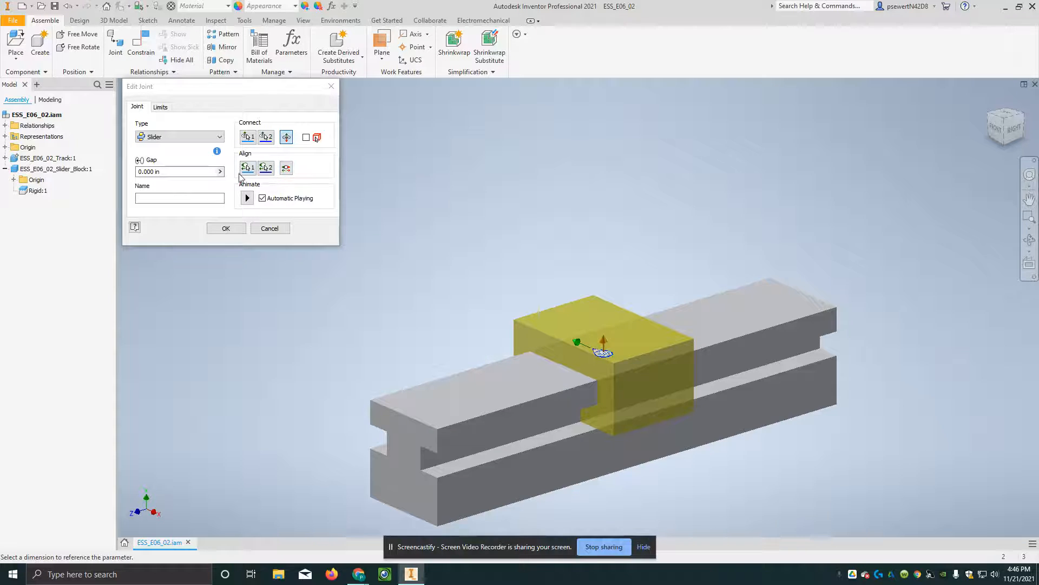
# - Align the slide direction to the block's lower edge along the track, leaving a Slider:2 joint
pyautogui.click(247, 167)
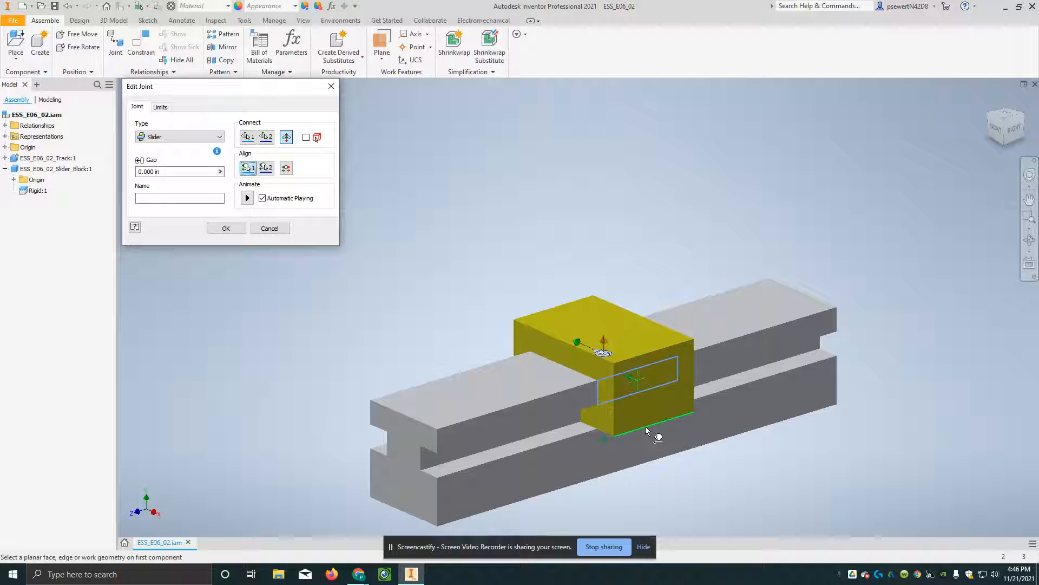
pyautogui.click(646, 431)
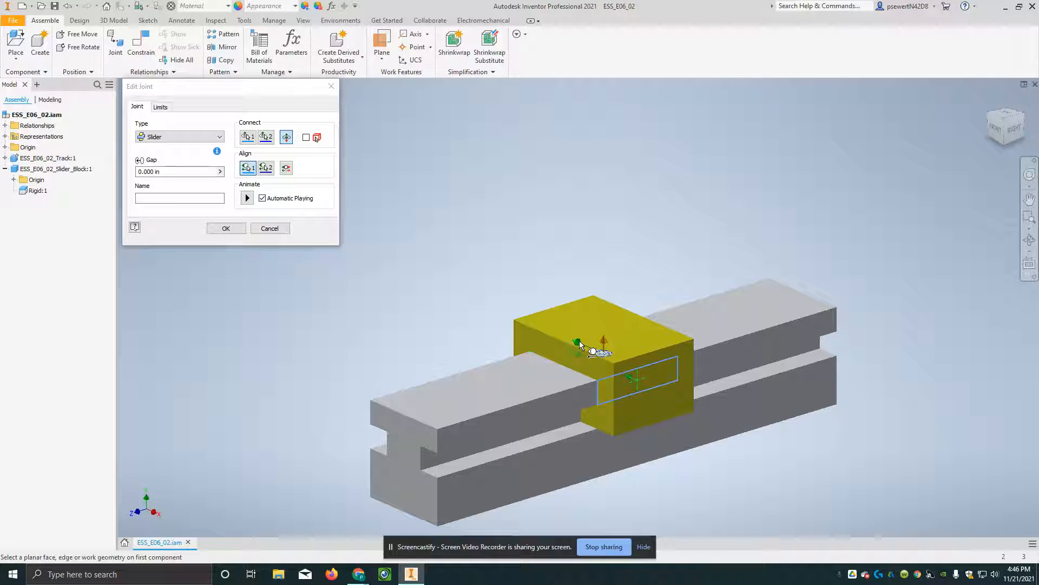
pyautogui.moveTo(501, 303)
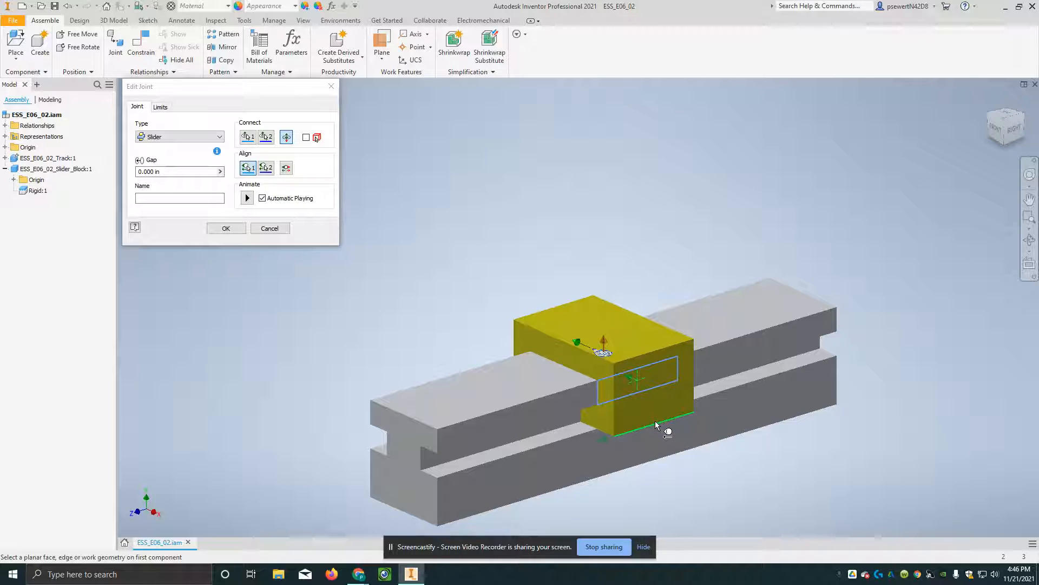
pyautogui.click(656, 424)
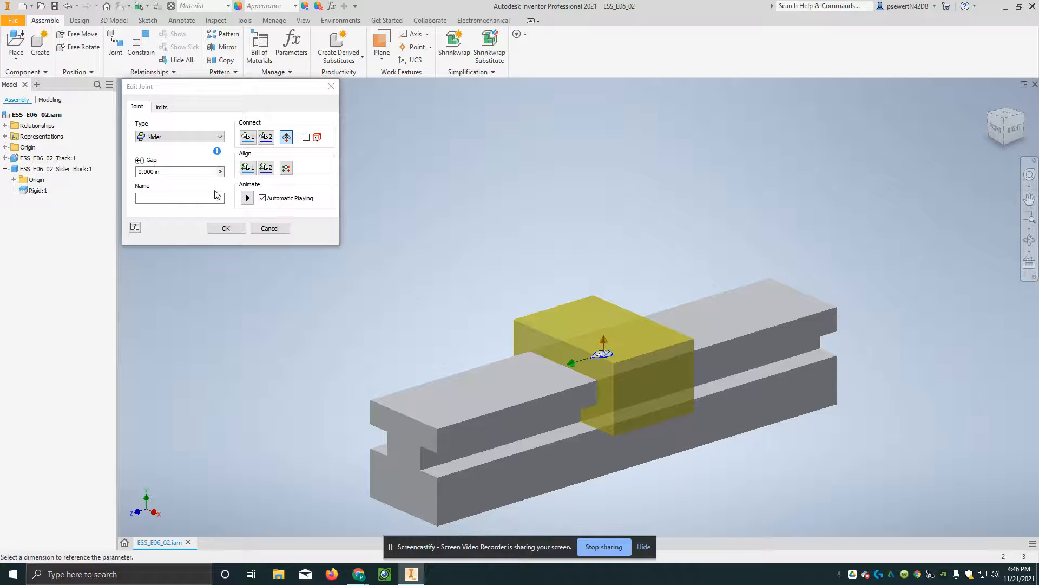
pyautogui.click(225, 229)
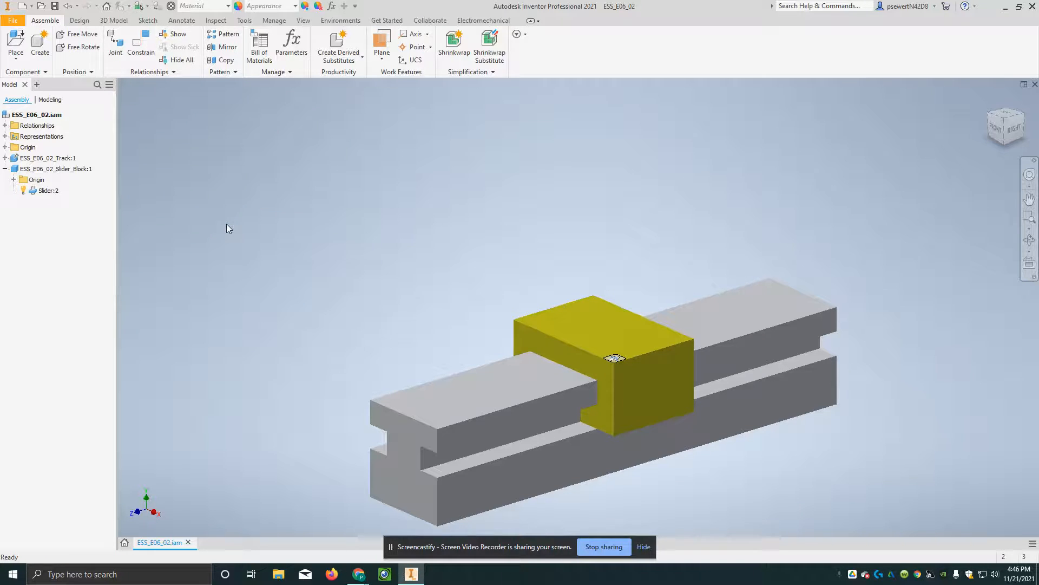
# - Slide the block toward the track's end and back to the middle to test the joint
pyautogui.moveTo(605, 358); pyautogui.dragTo(205, 477)
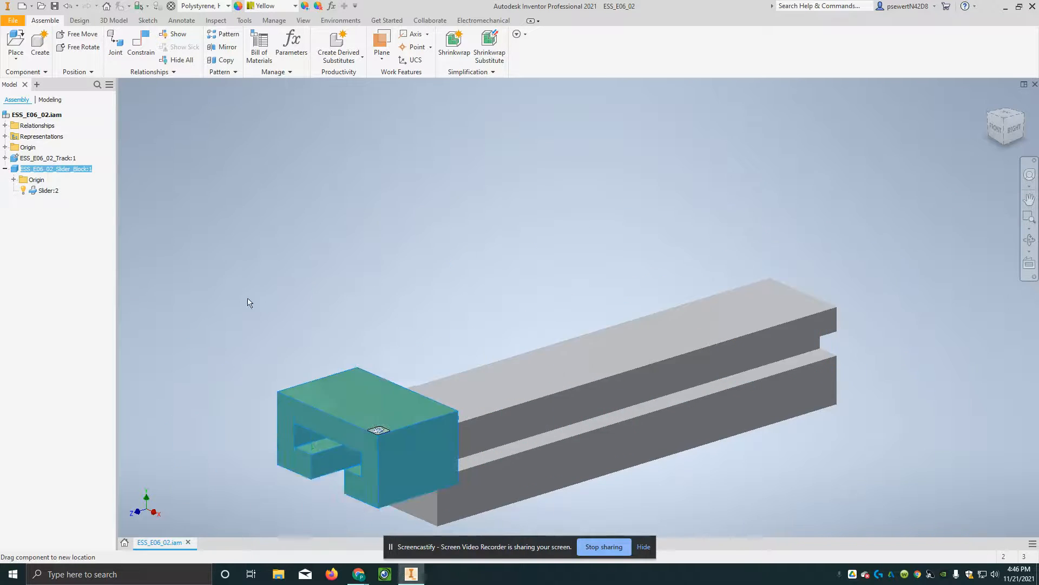
pyautogui.moveTo(378, 430); pyautogui.dragTo(619, 357)
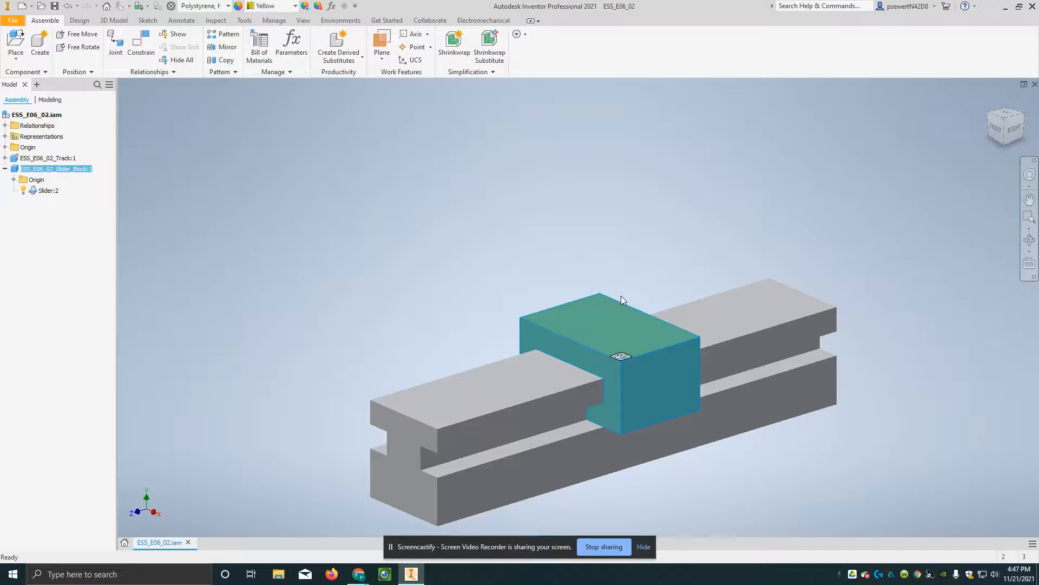
pyautogui.moveTo(619, 356)
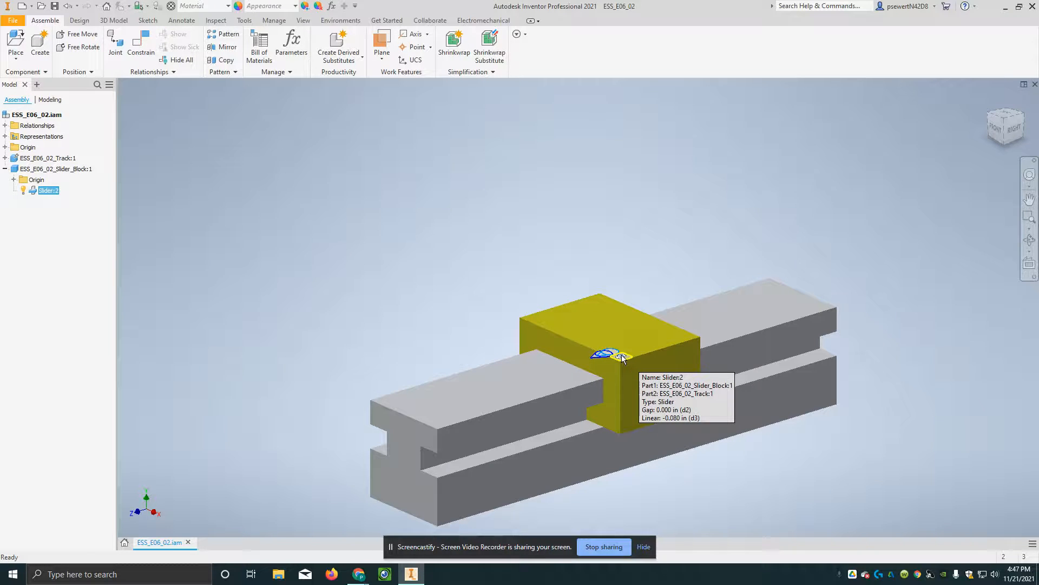
# - Give the Slider:2 joint linear start and end limits of -2 and 2 inches
pyautogui.rightClick(619, 356)
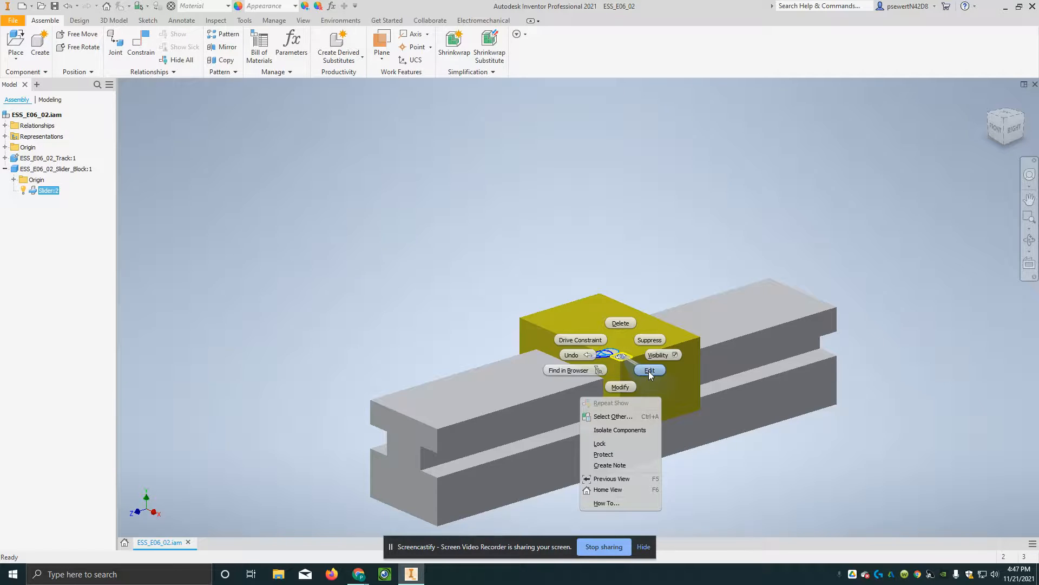
pyautogui.click(648, 370)
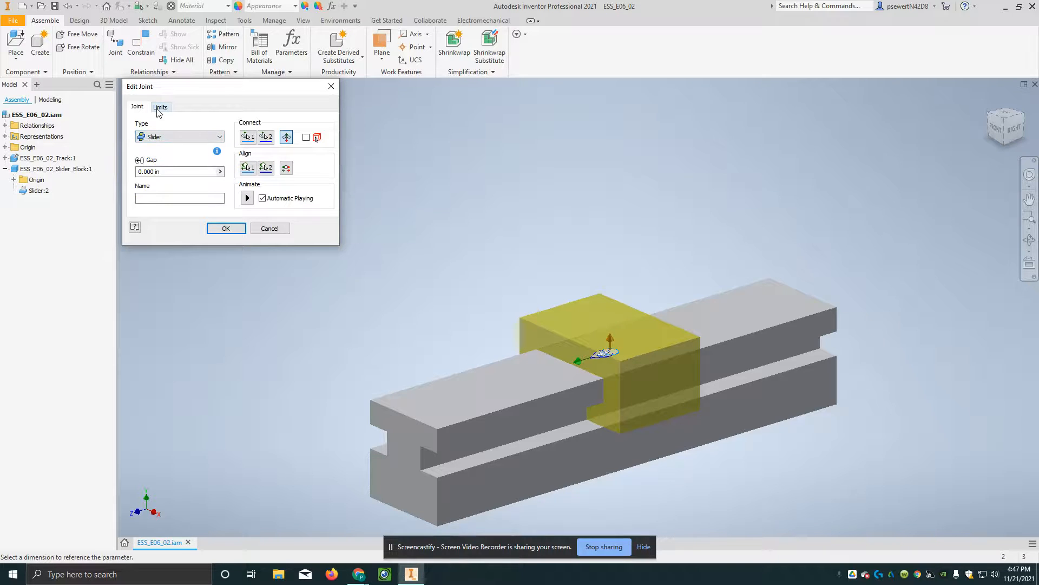
pyautogui.click(160, 107)
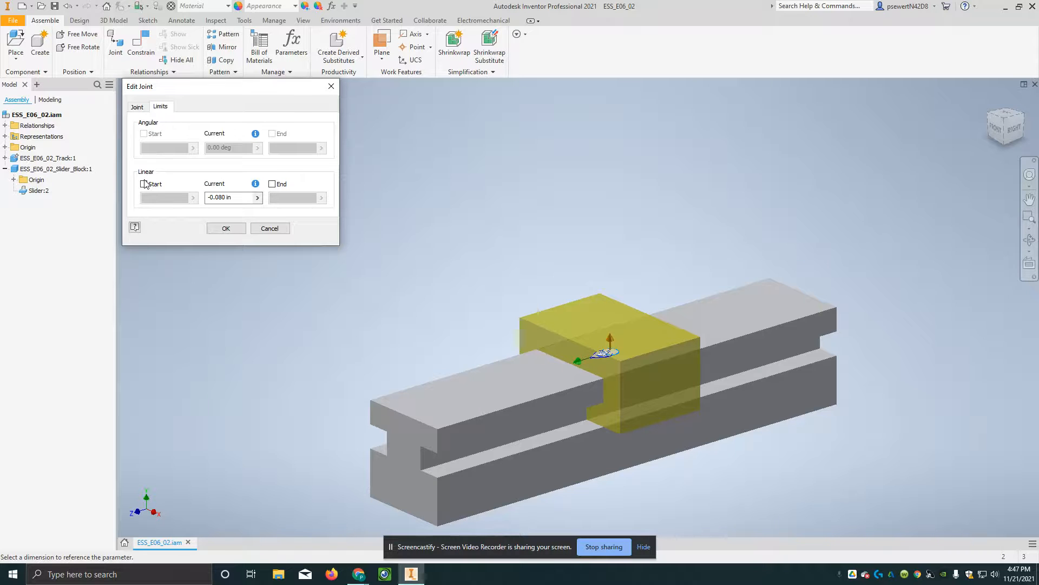
pyautogui.click(144, 184)
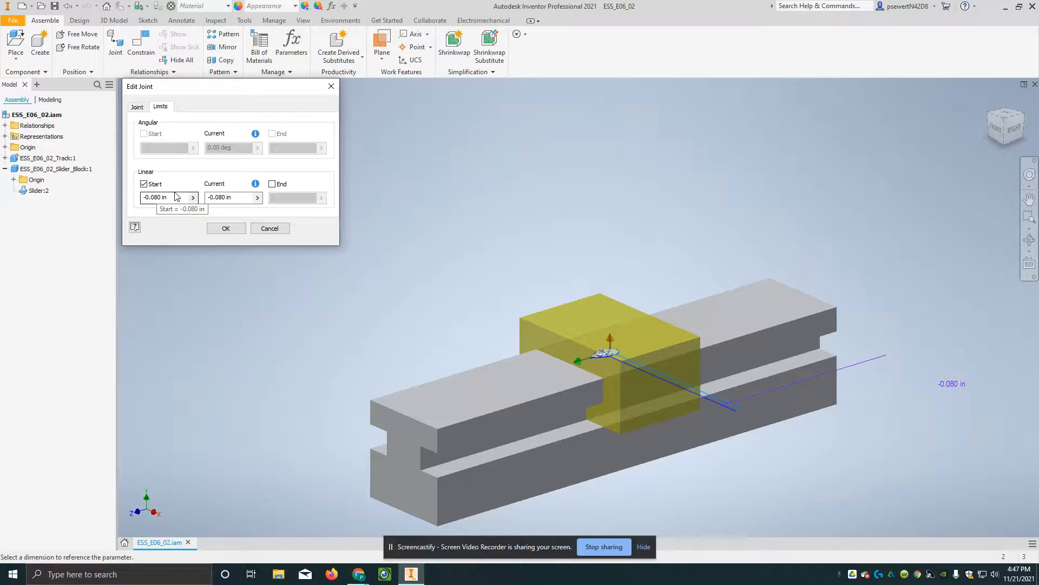
pyautogui.click(166, 197)
pyautogui.write('-2')
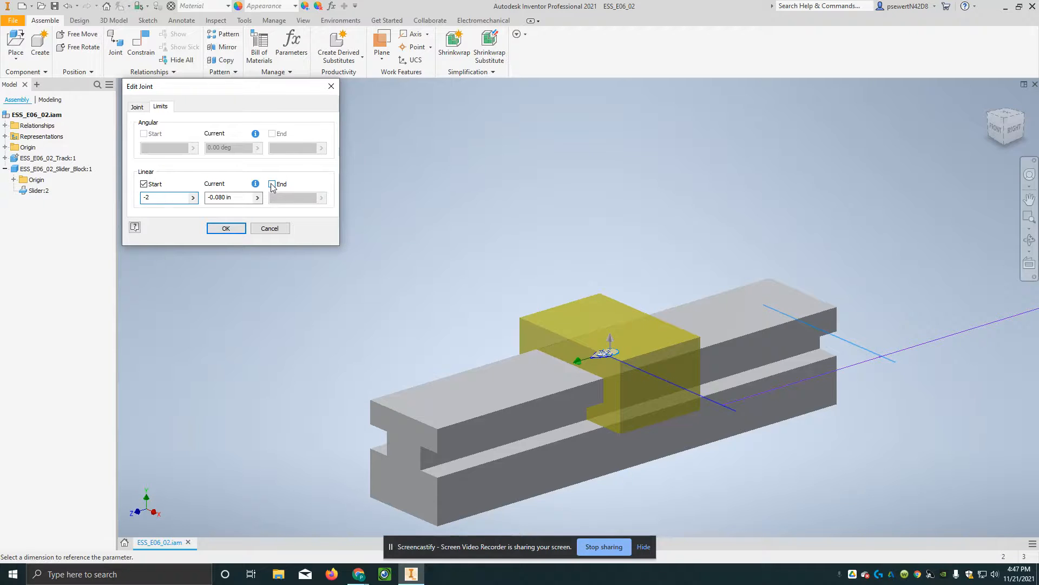
pyautogui.click(272, 184)
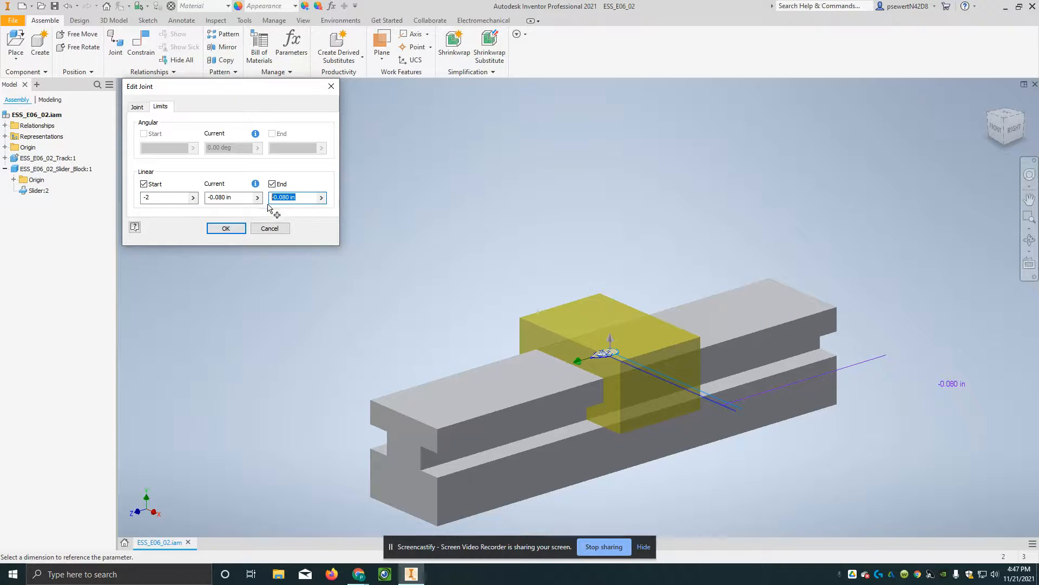
pyautogui.write('2')
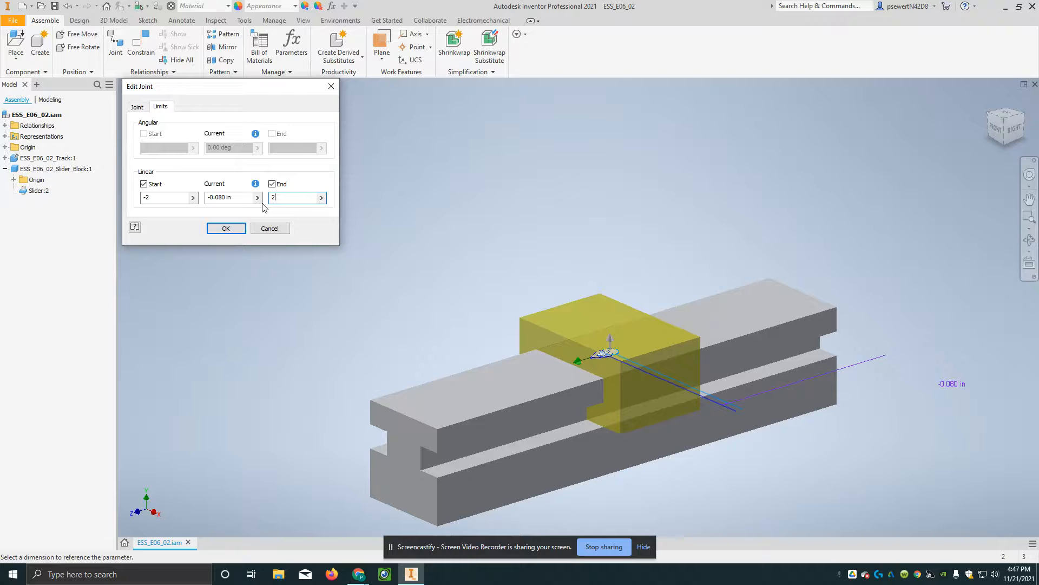
pyautogui.click(225, 228)
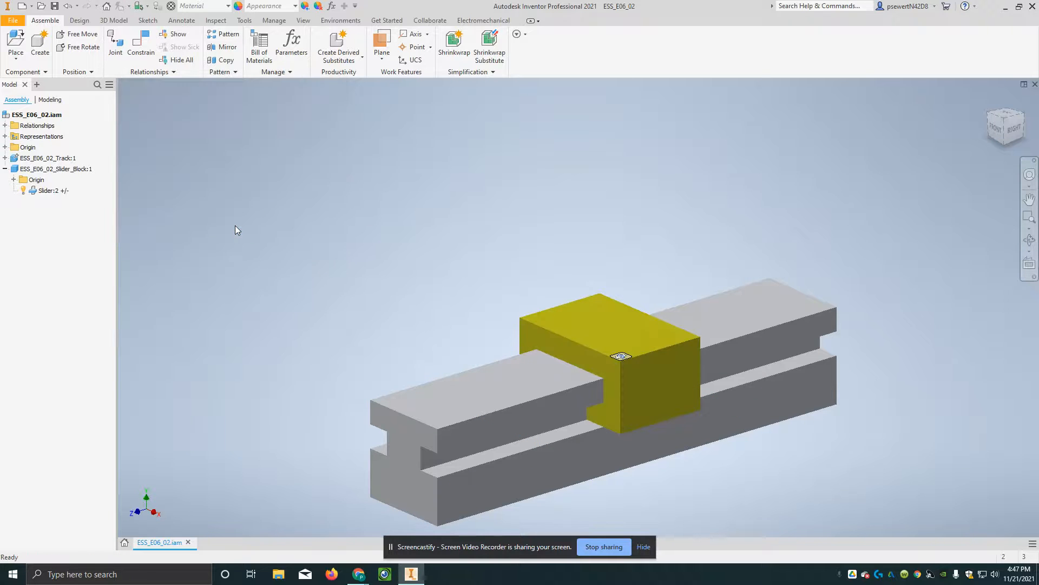